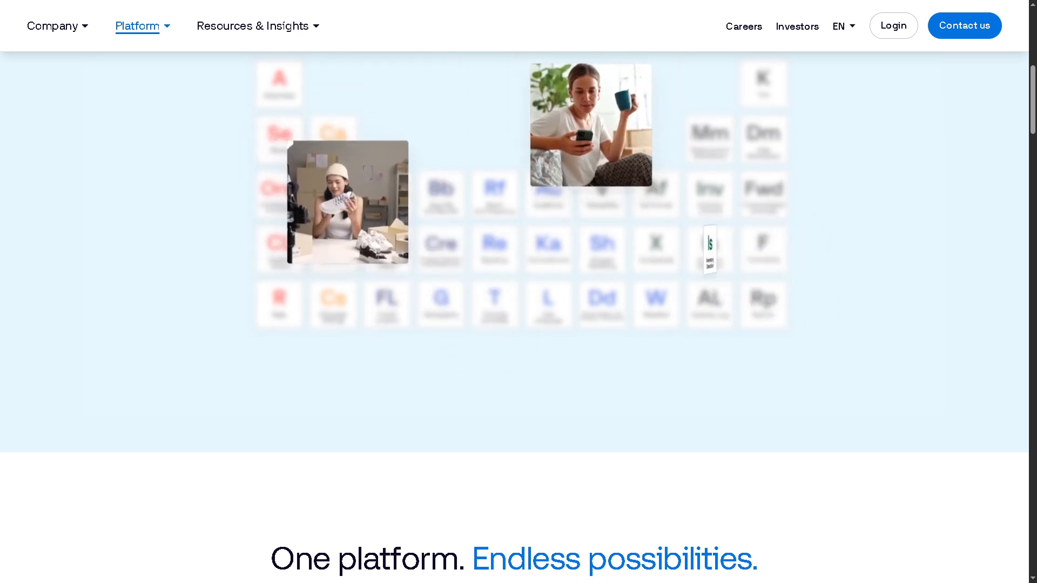
Browse down the home page and go to the account login page
{"action": "scroll", "scroll_direction": "down", "scroll_amount": 3}
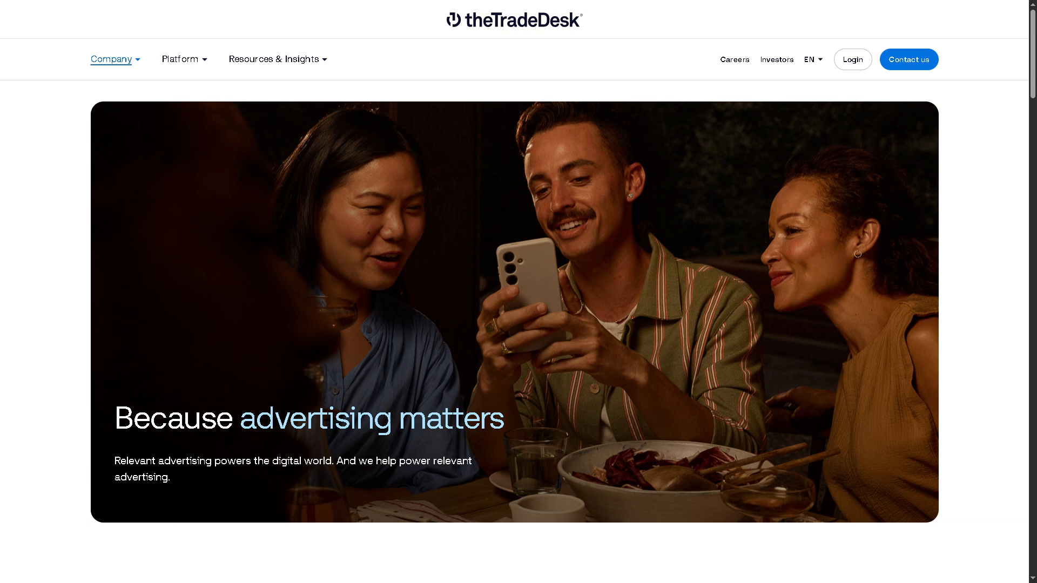
{"action": "mouse_move", "coordinate": [845, 86]}
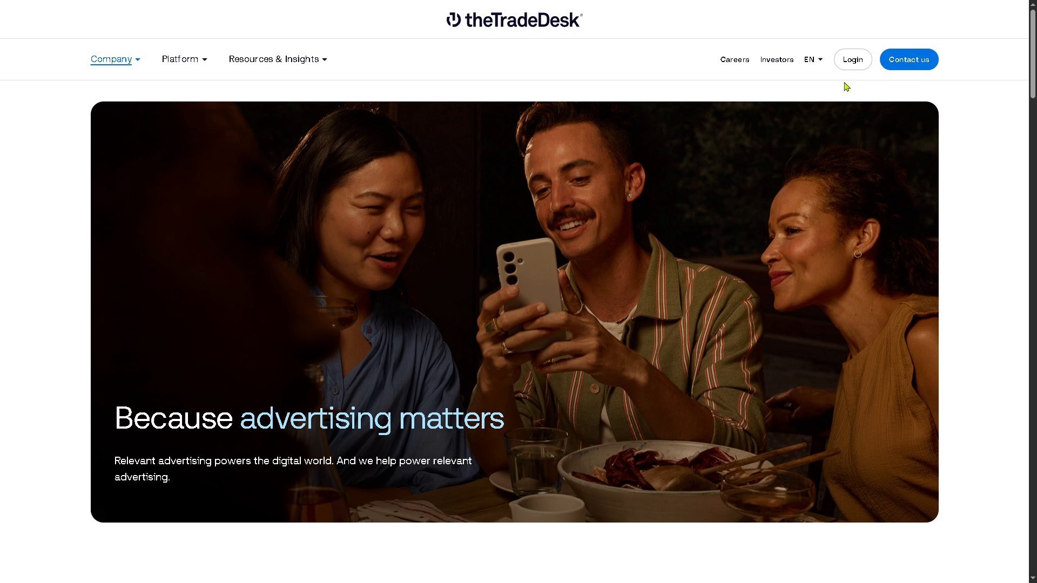
{"action": "left_click", "coordinate": [852, 58]}
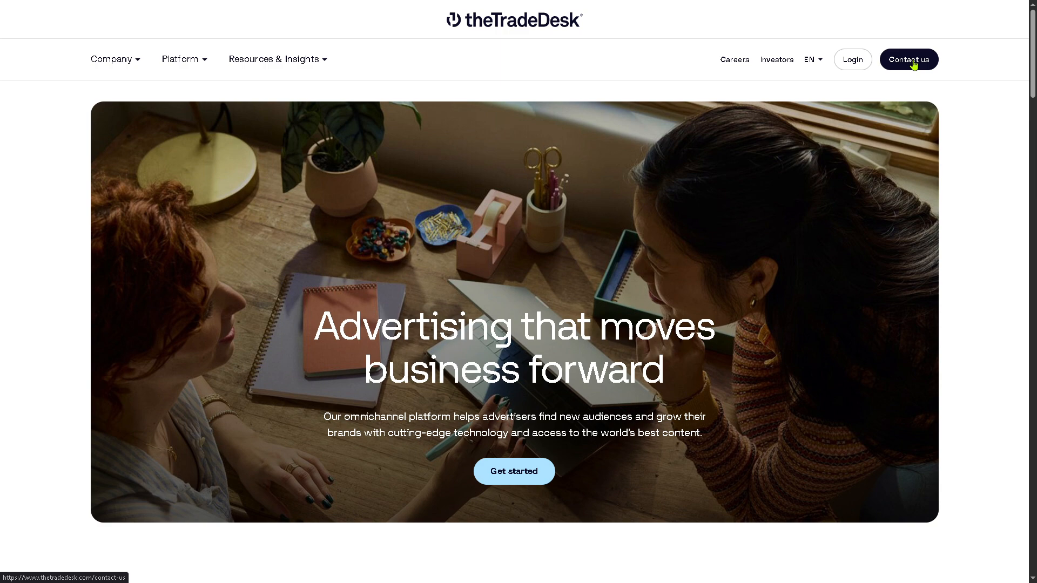
{"action": "left_click", "coordinate": [908, 59]}
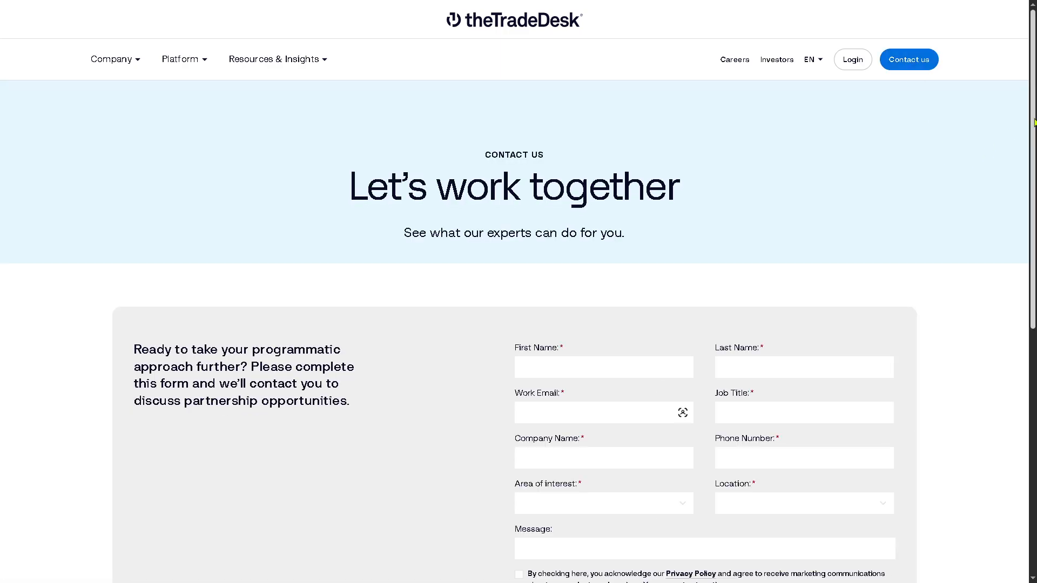
{"action": "scroll", "scroll_direction": "down", "scroll_amount": 3}
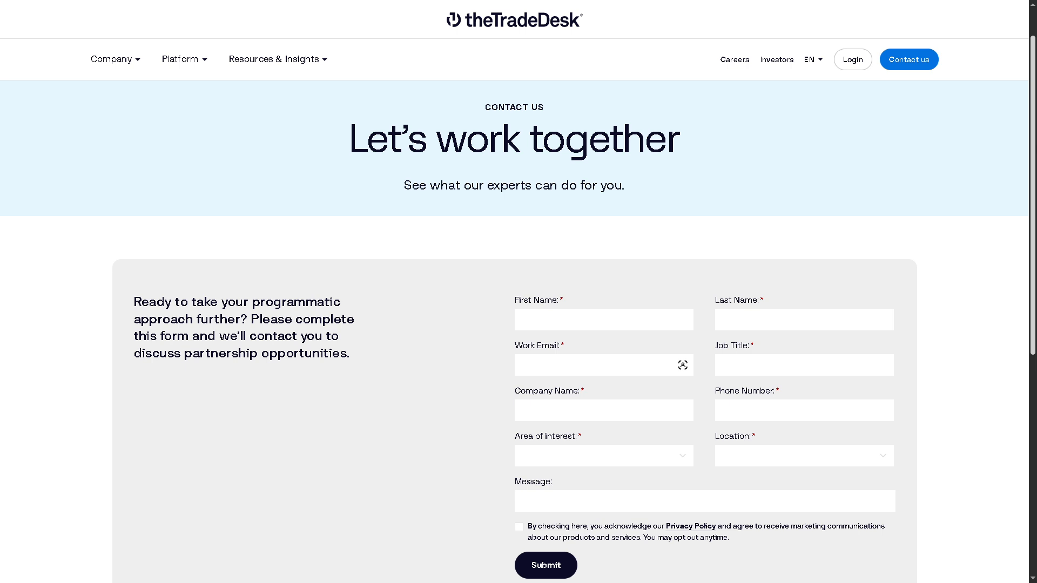
{"action": "scroll", "scroll_direction": "down", "scroll_amount": 3}
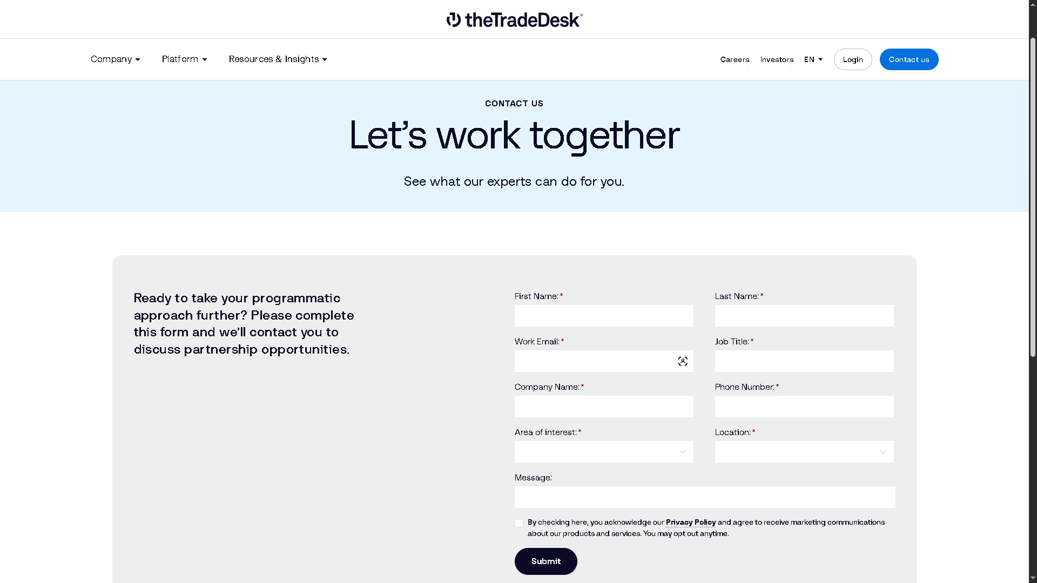
{"action": "mouse_move", "coordinate": [473, 19]}
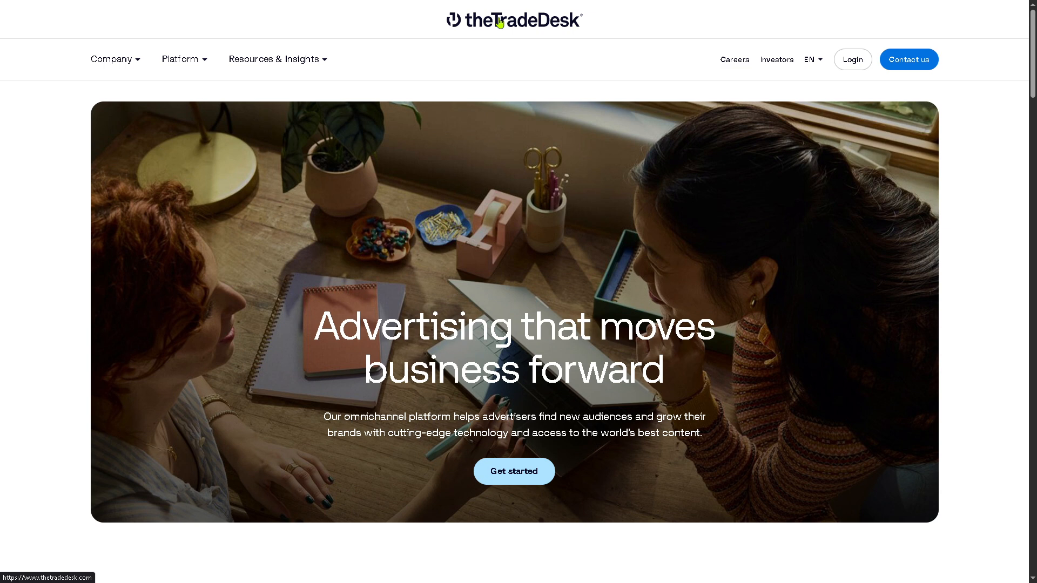
{"action": "mouse_move", "coordinate": [434, 31]}
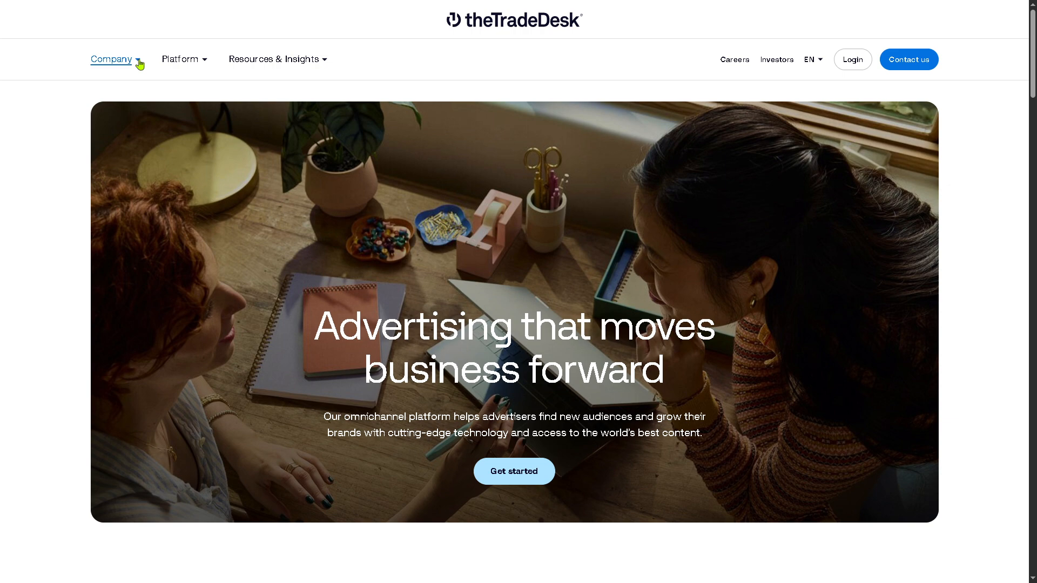
Navigate to the Omnichannel advertising page from the Platform menu's Capabilities list
{"action": "left_click", "coordinate": [180, 59]}
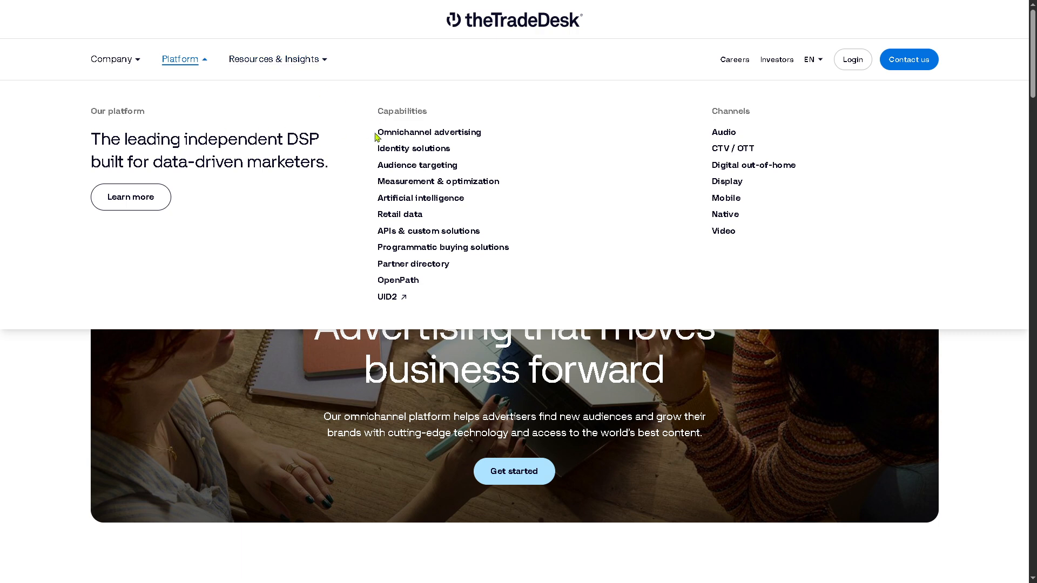
{"action": "left_click", "coordinate": [429, 132]}
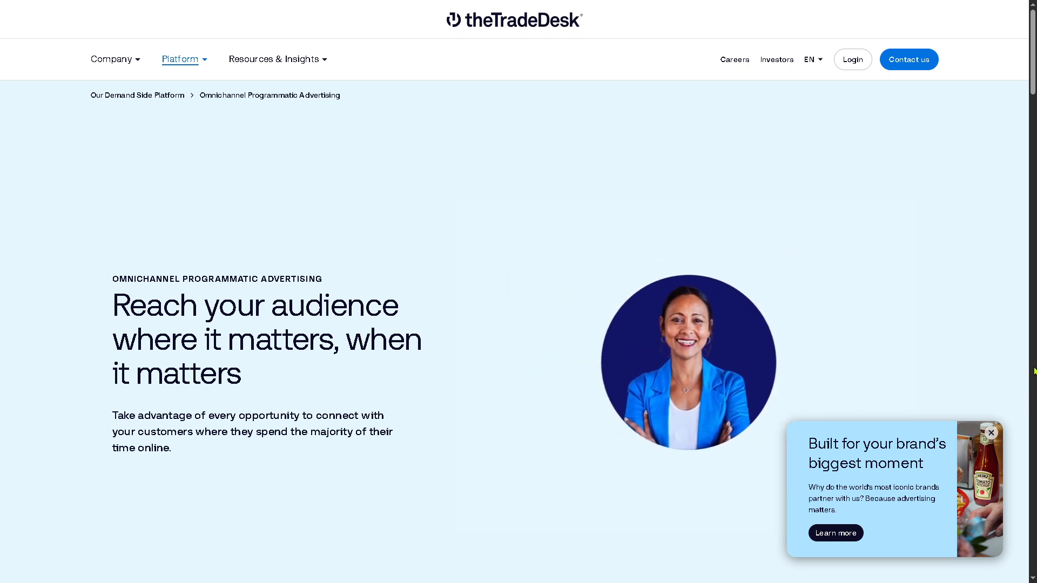
Dismiss the promotional pop-up and head to the Audience targeting page via the Platform menu
{"action": "left_click", "coordinate": [991, 431]}
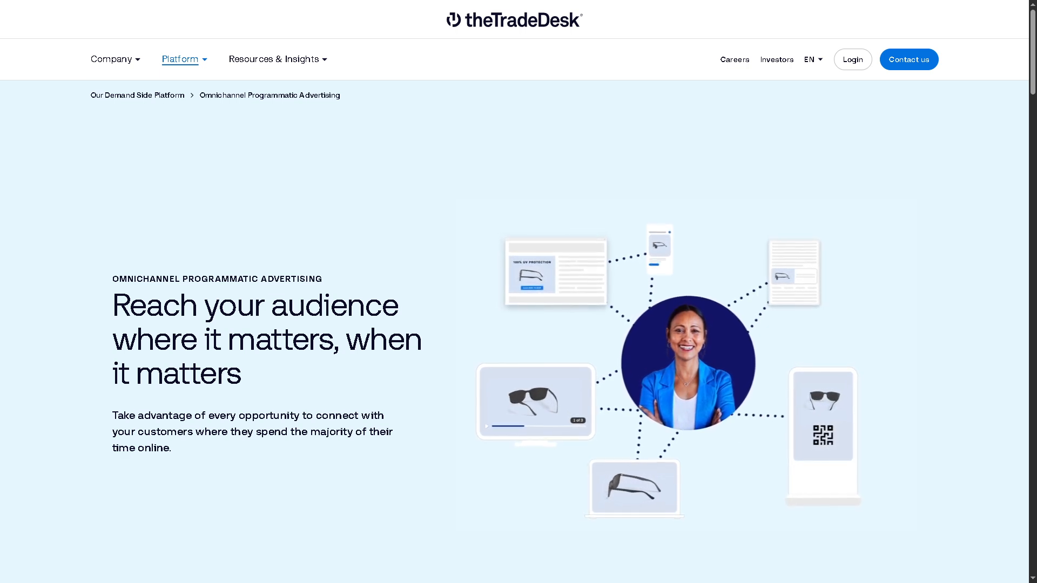
{"action": "left_click", "coordinate": [180, 58]}
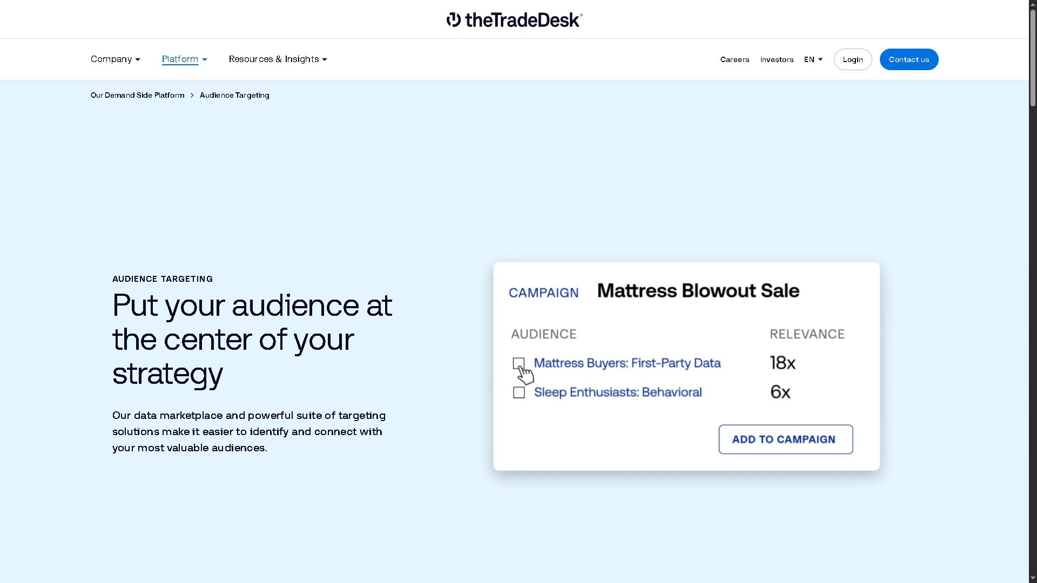
Navigate to the Measurement & optimization page from the Platform menu
{"action": "left_click", "coordinate": [520, 392]}
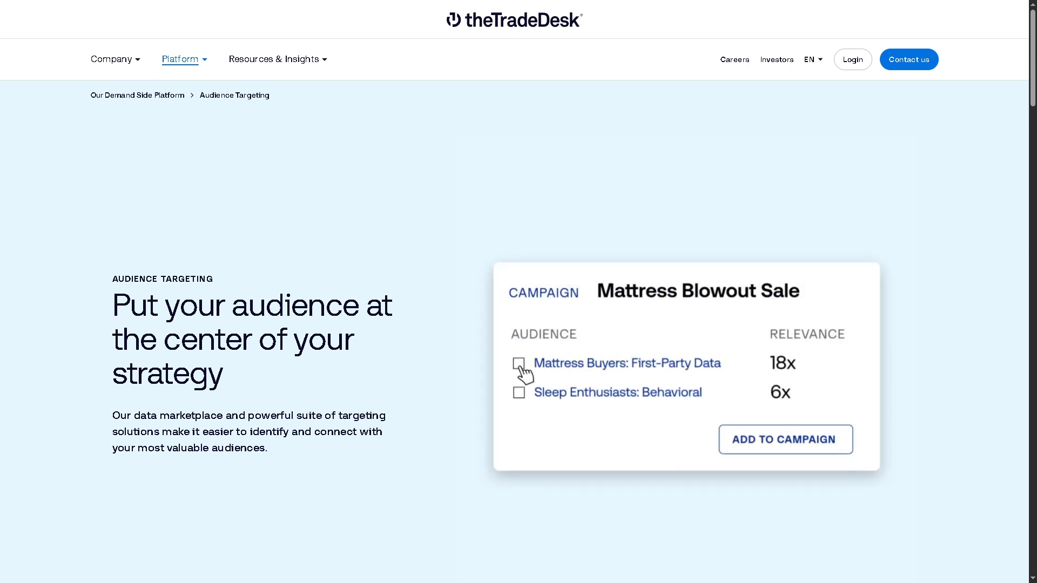
{"action": "left_click", "coordinate": [179, 58]}
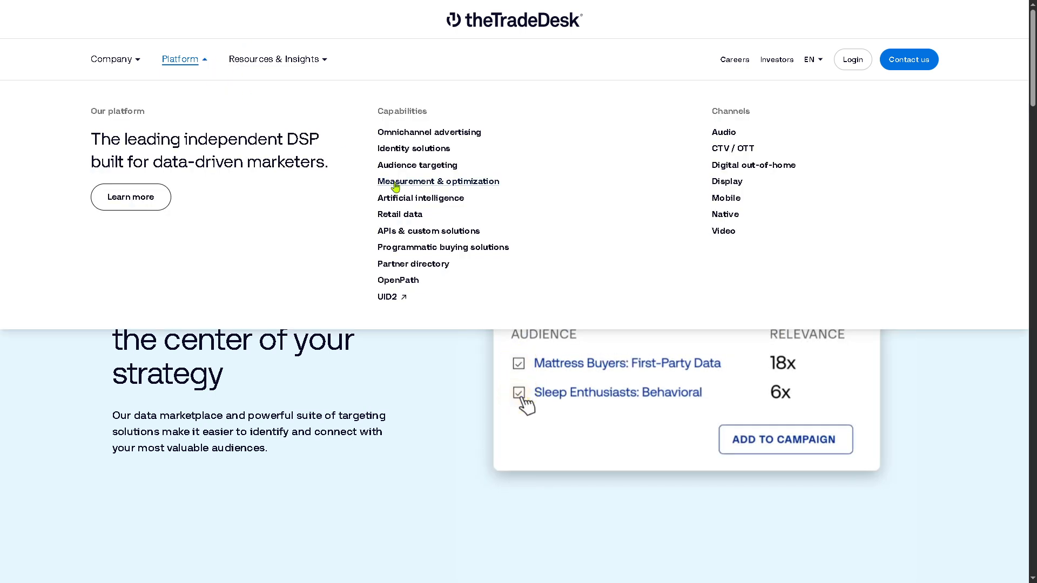
{"action": "left_click", "coordinate": [438, 181]}
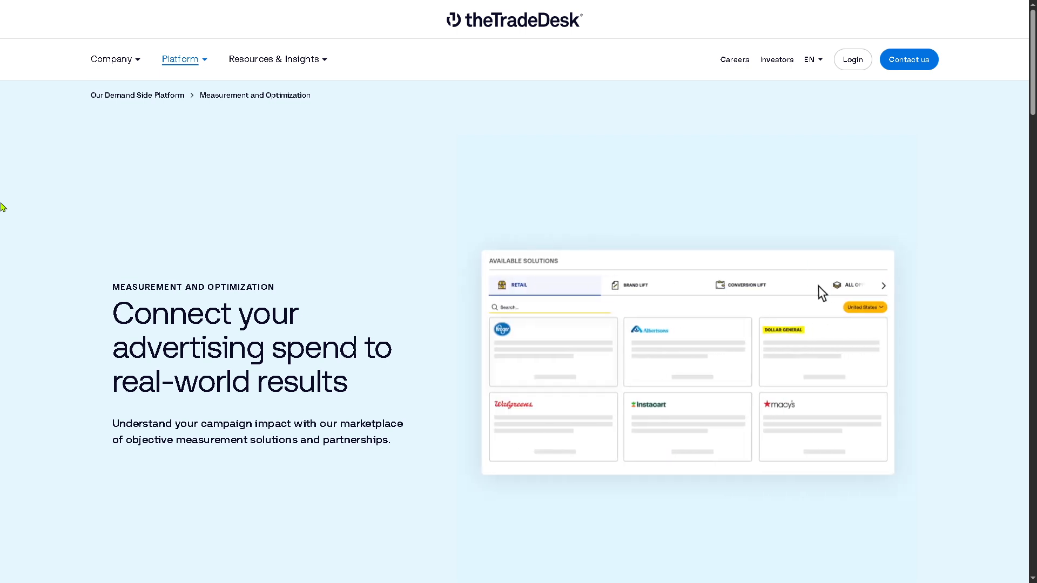
{"action": "mouse_move", "coordinate": [767, 291]}
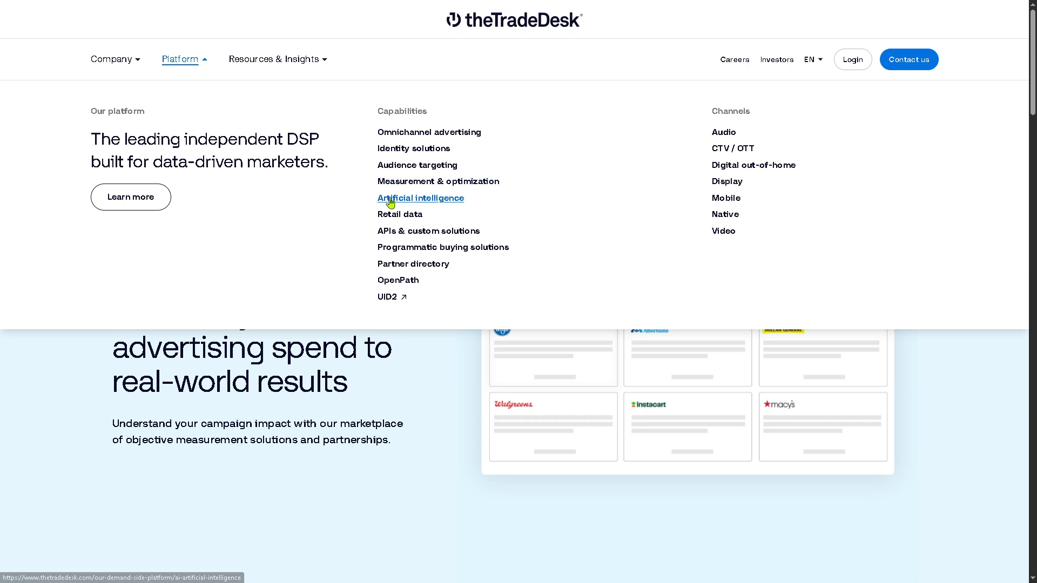
Go to the Artificial intelligence page from the Platform menu
{"action": "left_click", "coordinate": [421, 199]}
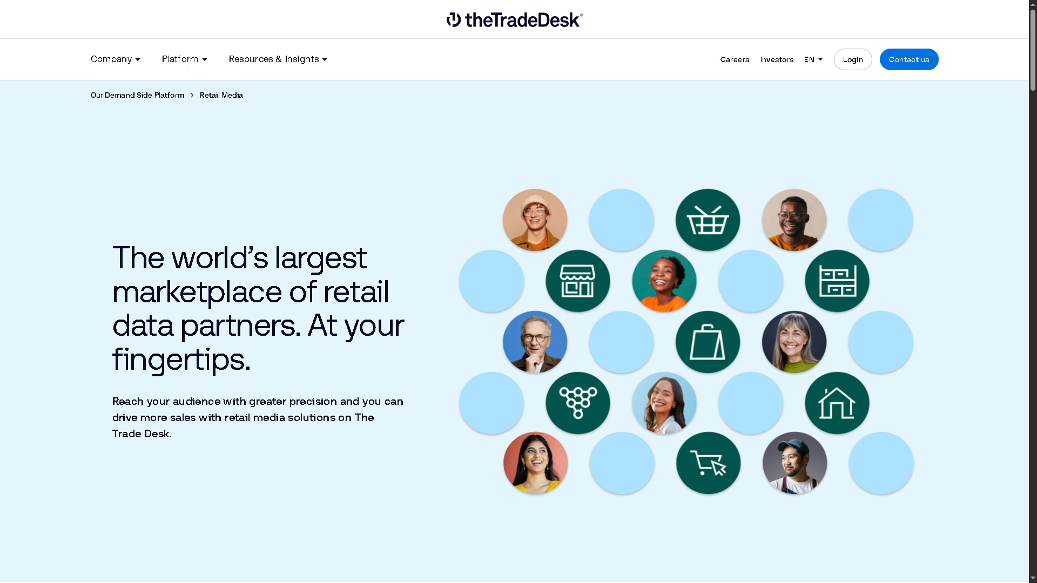
{"action": "mouse_move", "coordinate": [179, 58]}
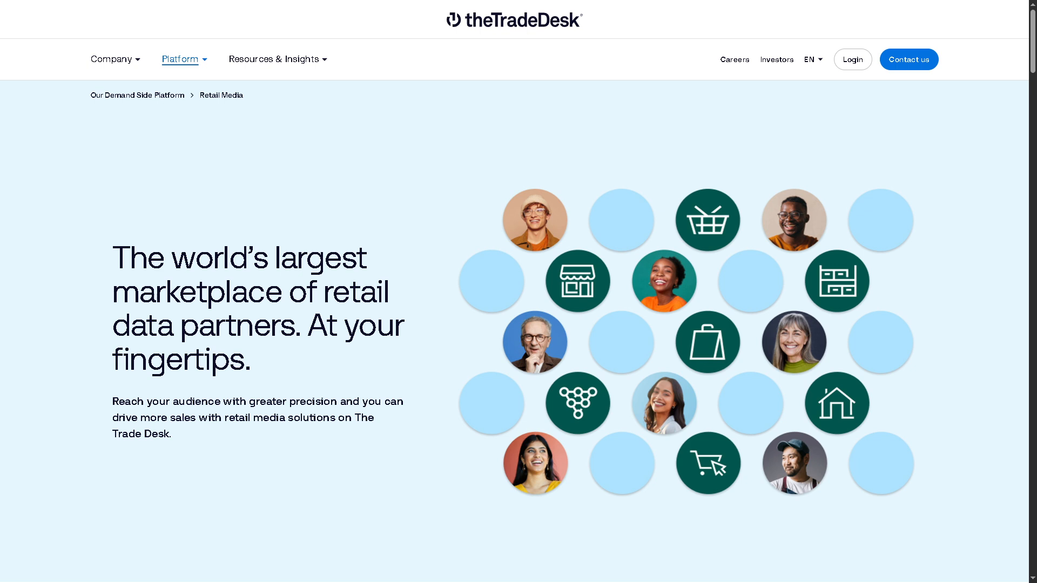
{"action": "mouse_move", "coordinate": [192, 63]}
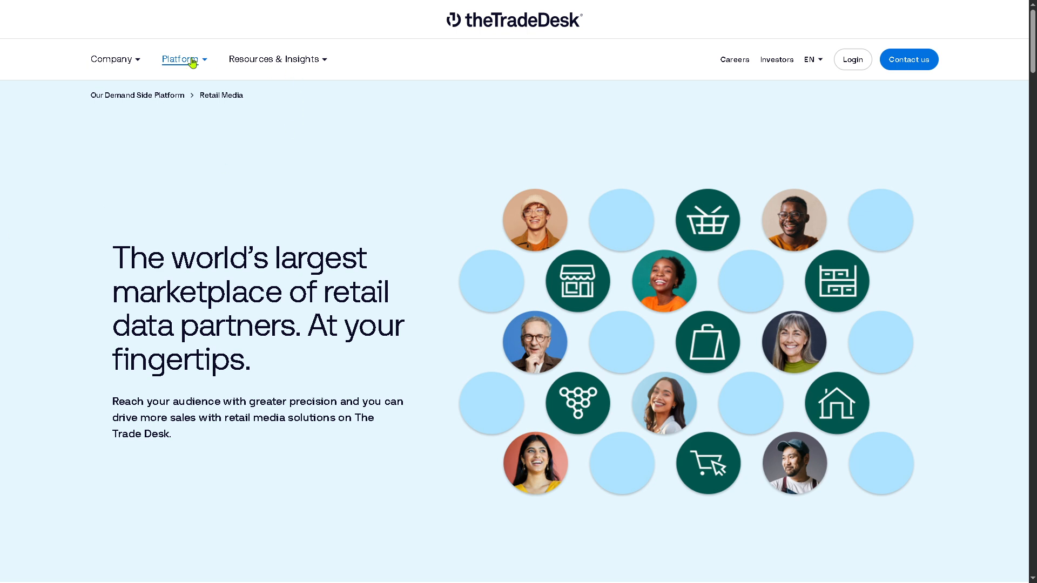
Navigate to the APIs & custom solutions page from the Platform menu
{"action": "left_click", "coordinate": [180, 58]}
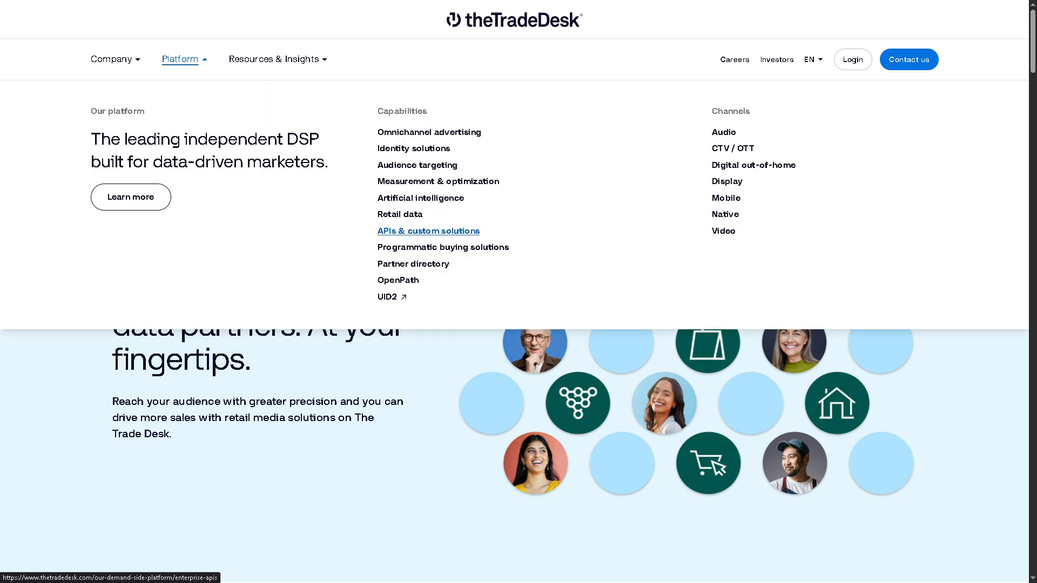
{"action": "left_click", "coordinate": [428, 231]}
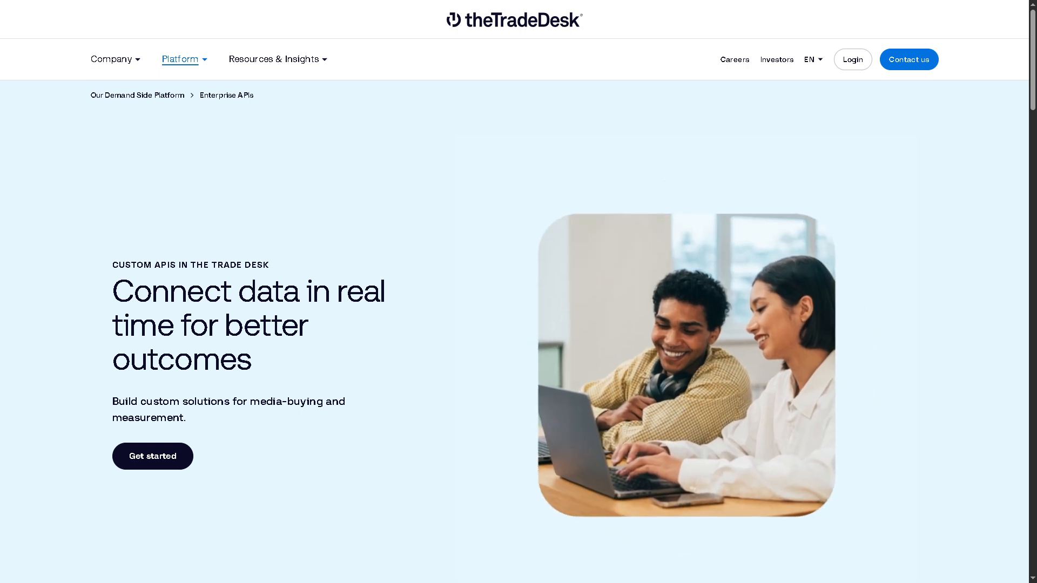
{"action": "left_click", "coordinate": [181, 58]}
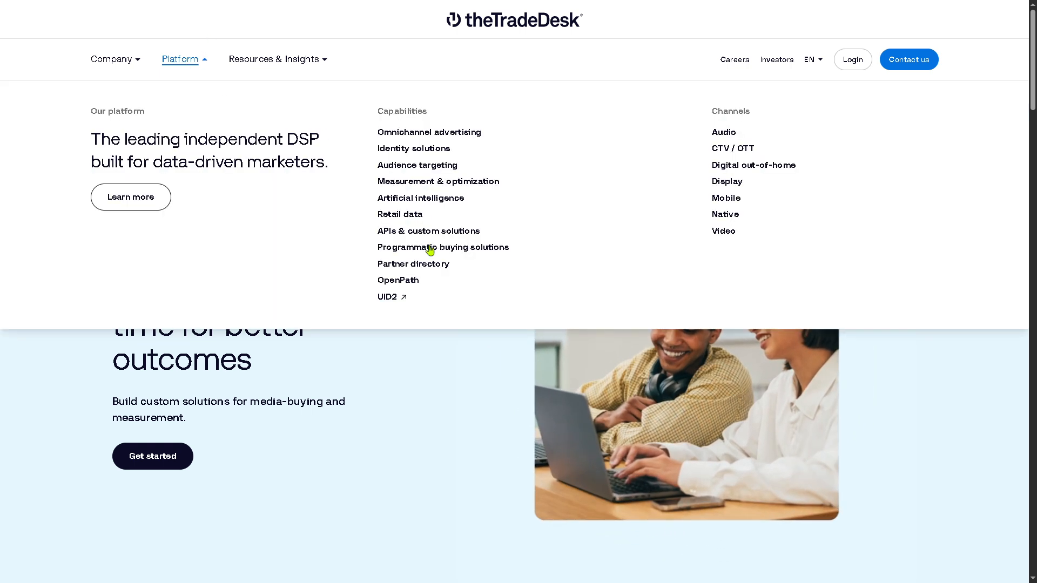
Visit the Programmatic buying solutions page, then the Partner directory page
{"action": "left_click", "coordinate": [442, 246]}
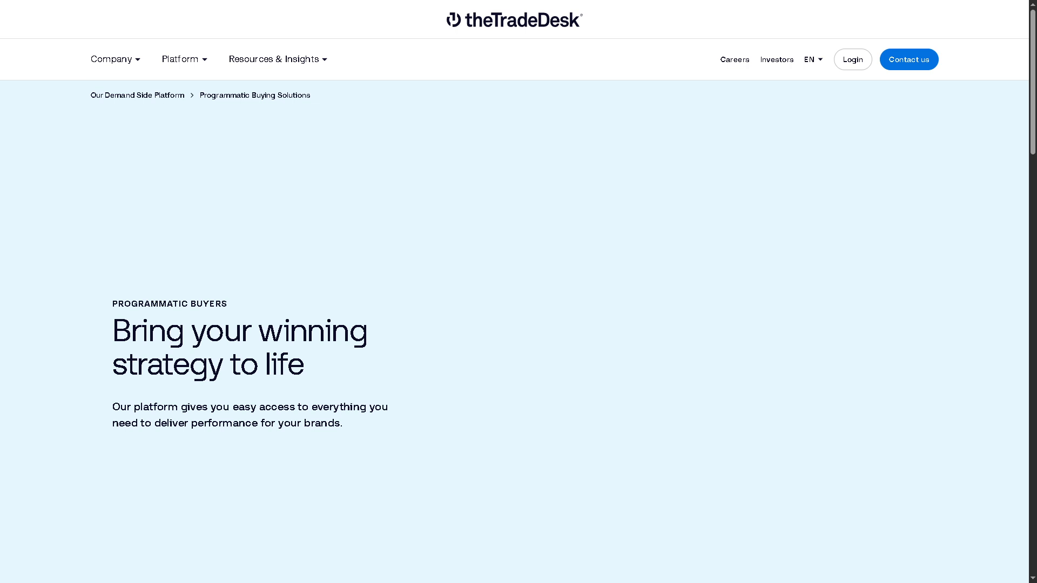
{"action": "left_click", "coordinate": [181, 58]}
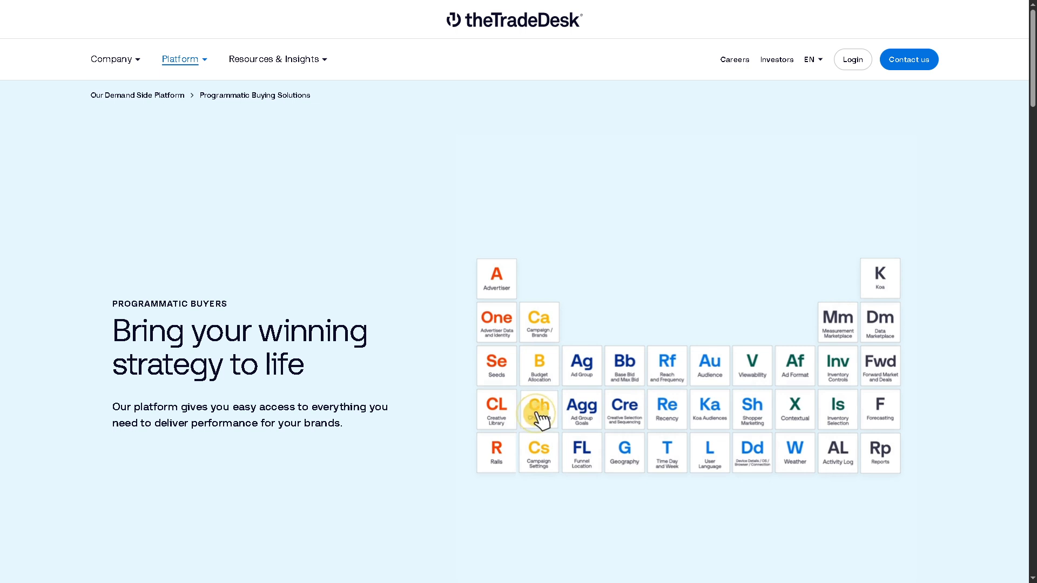
{"action": "left_click", "coordinate": [539, 410]}
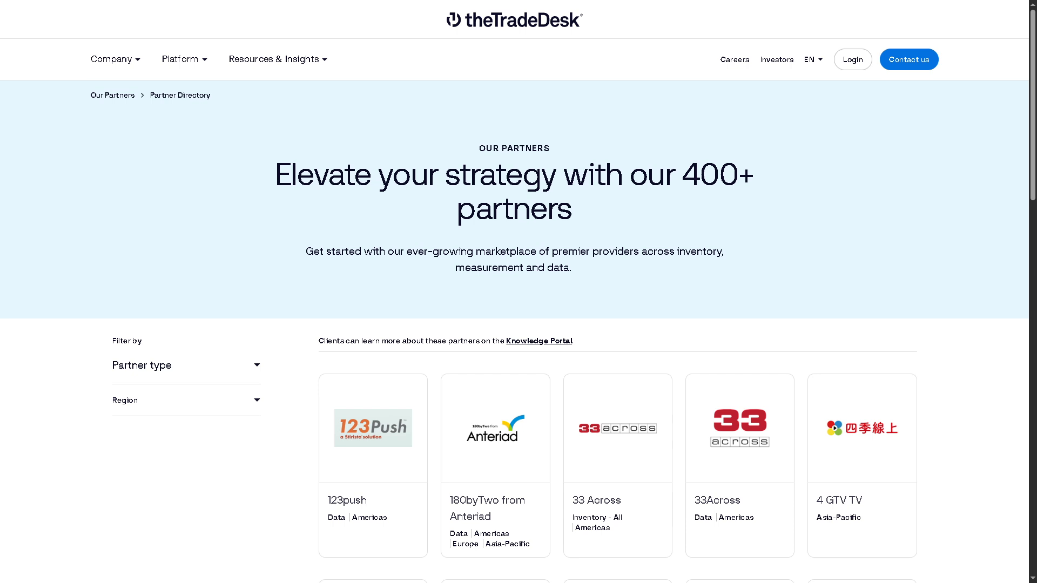
{"action": "left_click", "coordinate": [181, 59]}
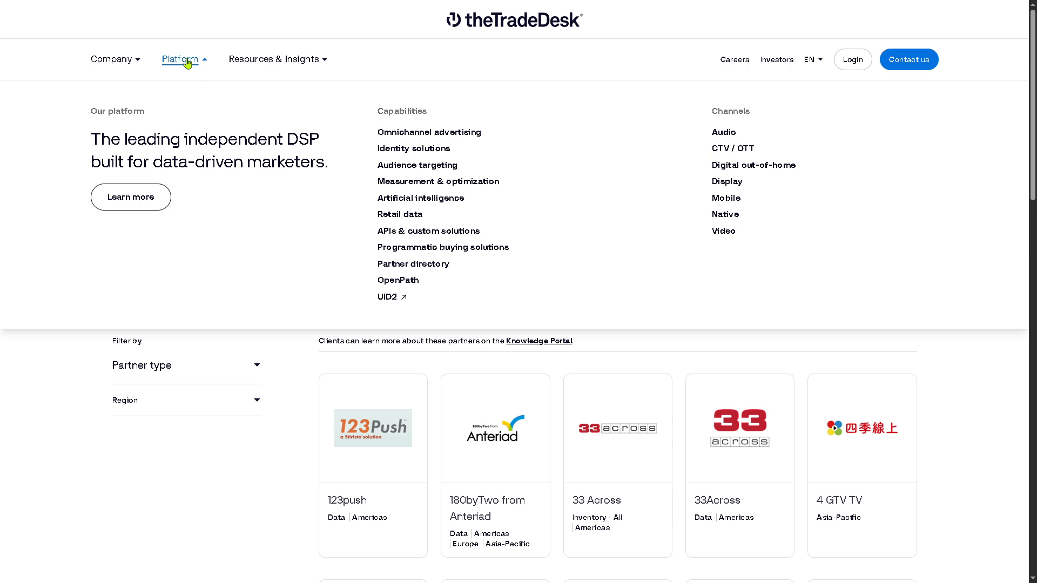
{"action": "mouse_move", "coordinate": [352, 105]}
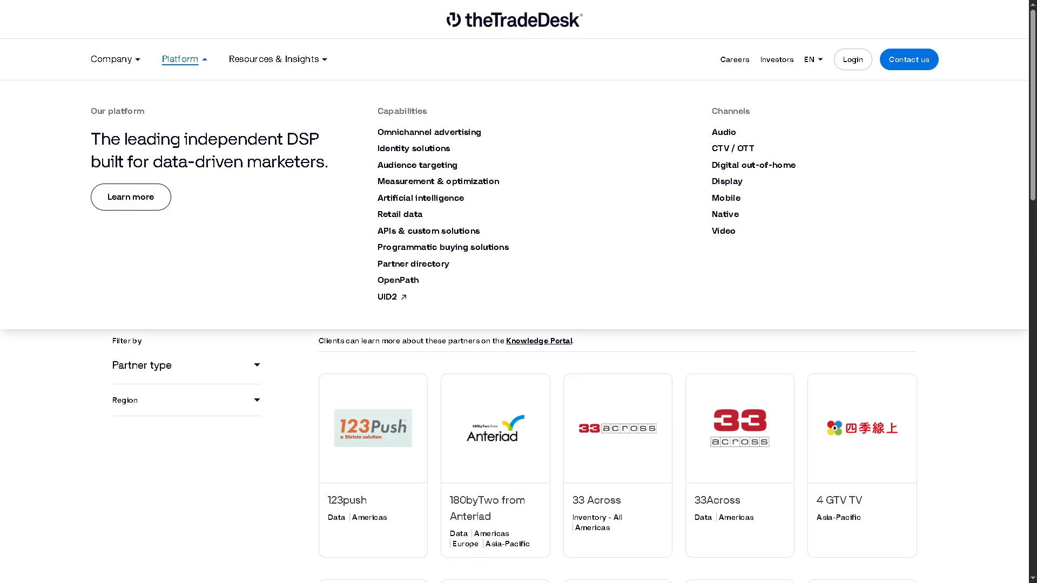
{"action": "left_click", "coordinate": [399, 280]}
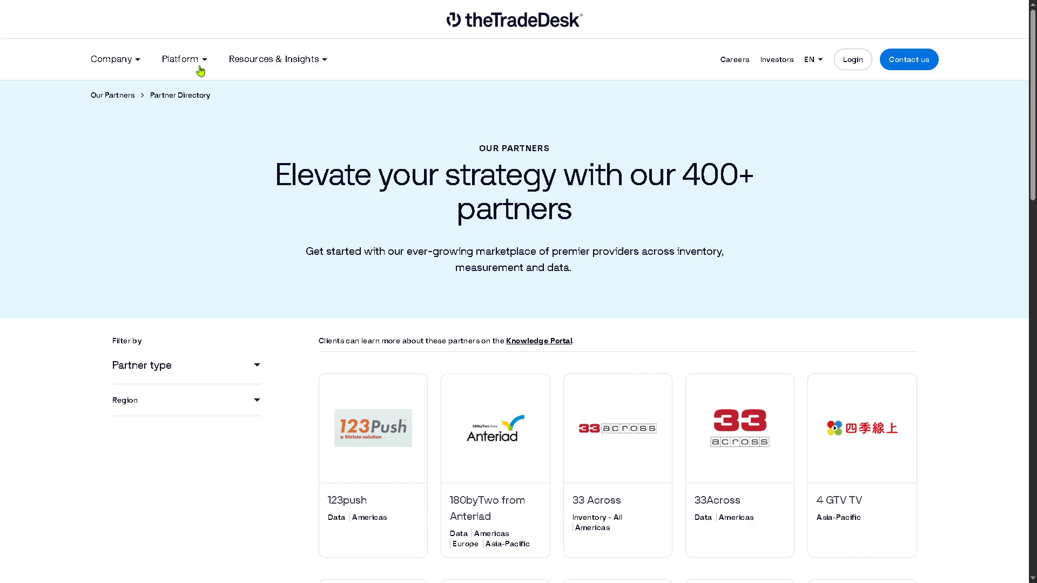
Bring up the Platform menu to start visiting the Channels pages, beginning with Audio
{"action": "left_click", "coordinate": [180, 59]}
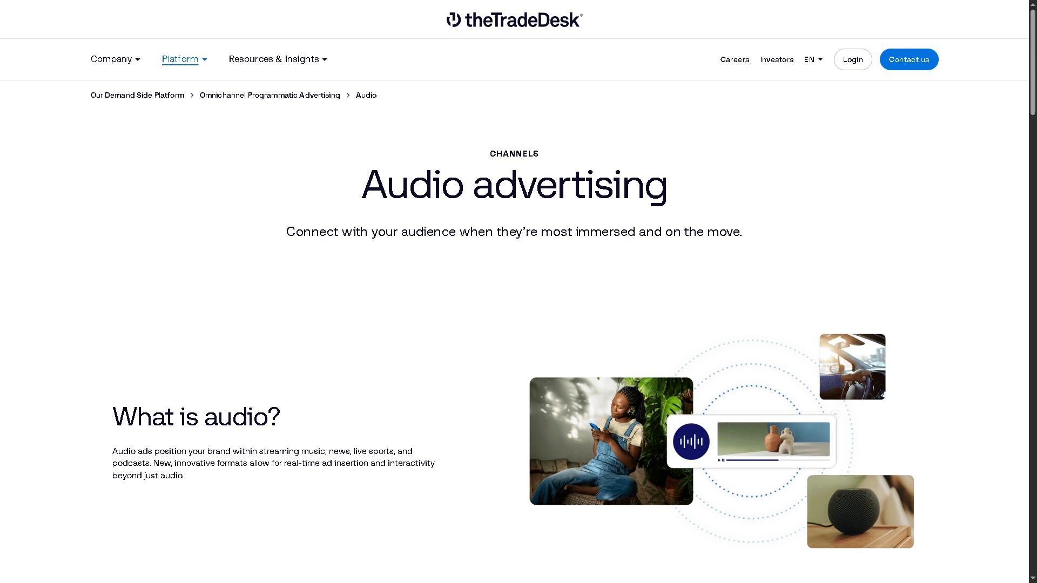
{"action": "mouse_move", "coordinate": [4, 181]}
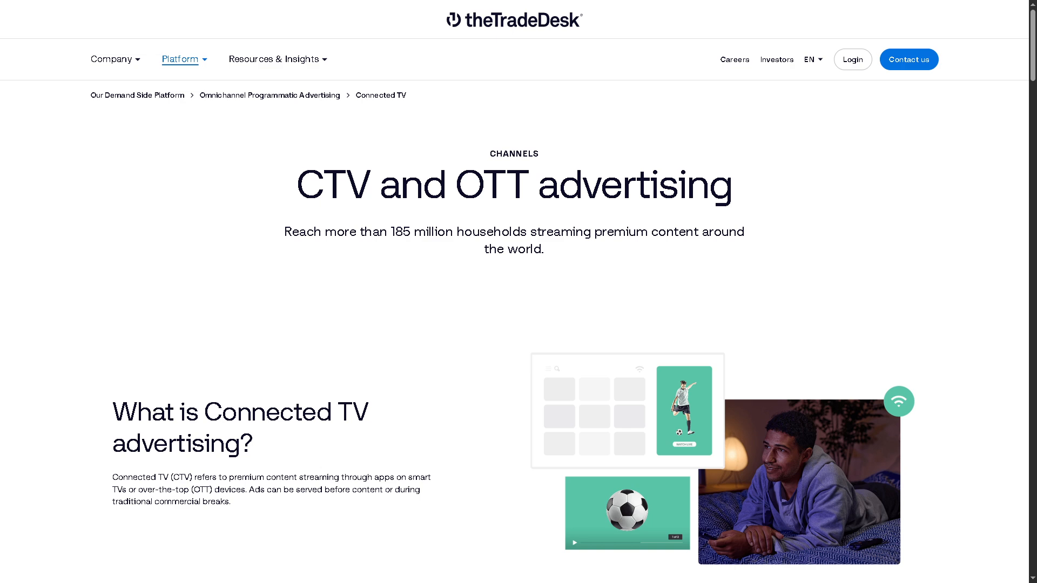
{"action": "mouse_move", "coordinate": [190, 60]}
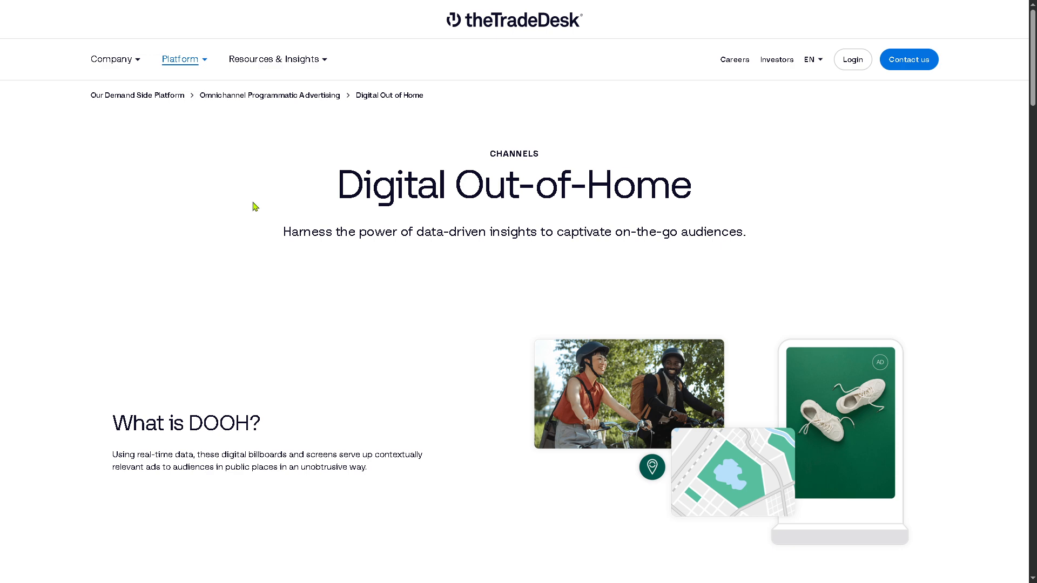
Visit the Display and then the Mobile channel pages from the Platform menu
{"action": "left_click", "coordinate": [180, 58]}
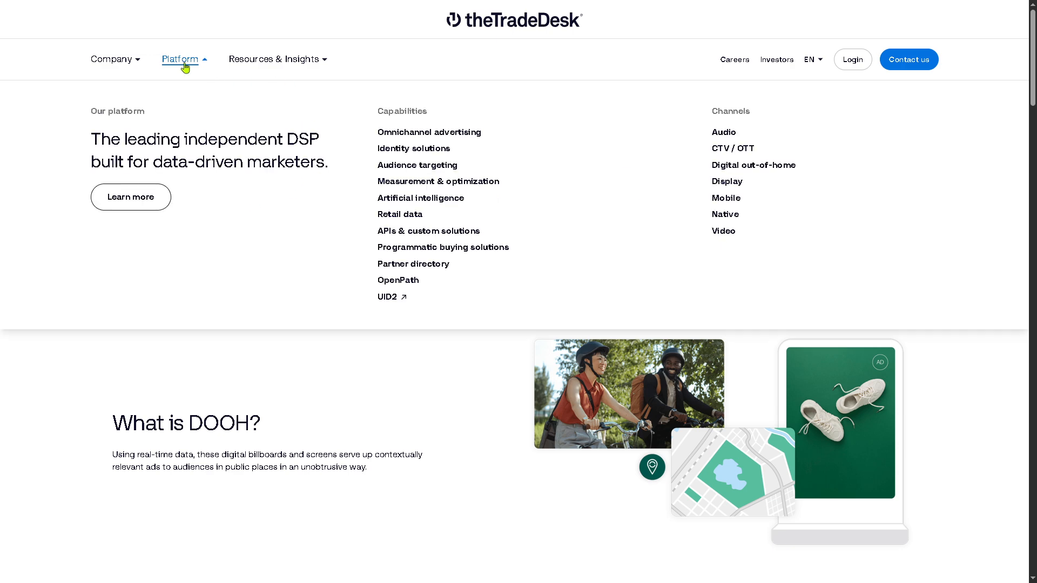
{"action": "left_click", "coordinate": [726, 181]}
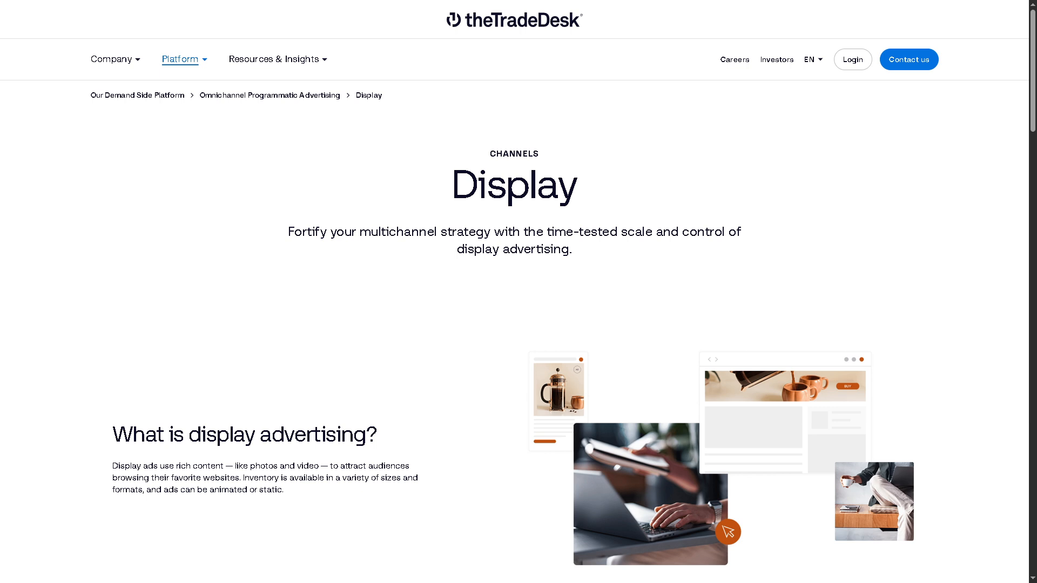
{"action": "mouse_move", "coordinate": [260, 120]}
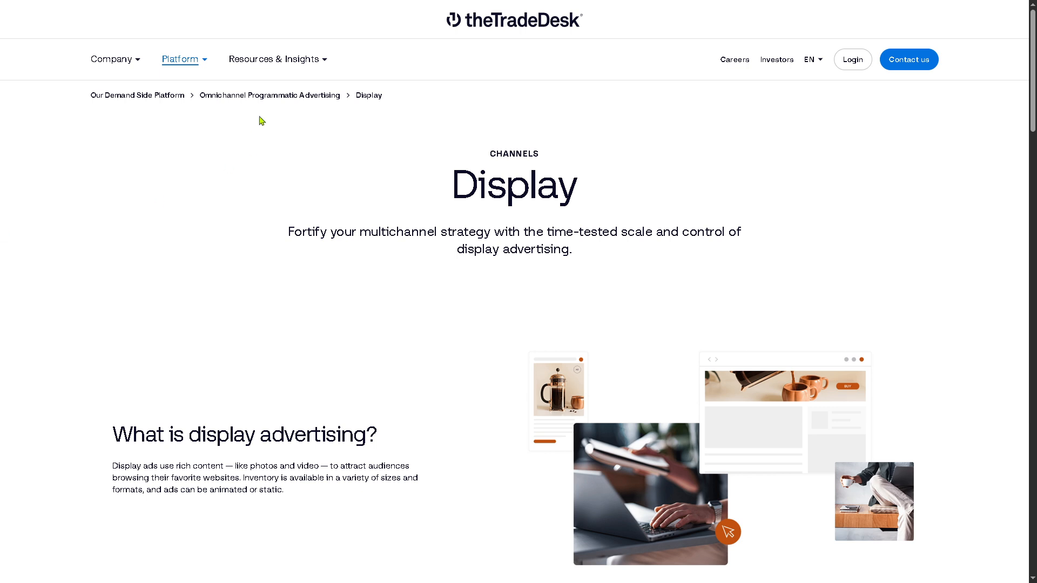
{"action": "mouse_move", "coordinate": [185, 202]}
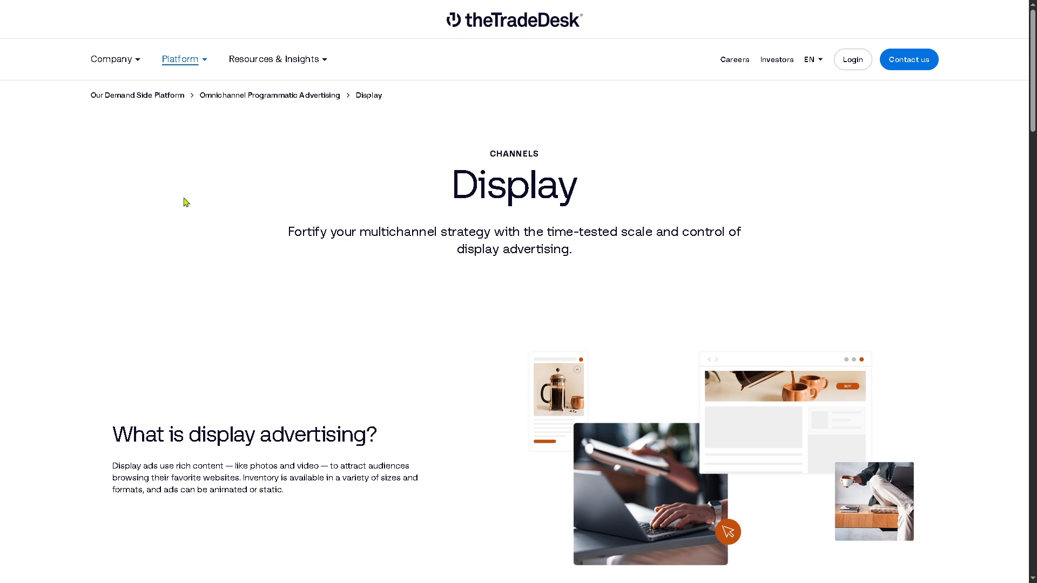
{"action": "mouse_move", "coordinate": [188, 63]}
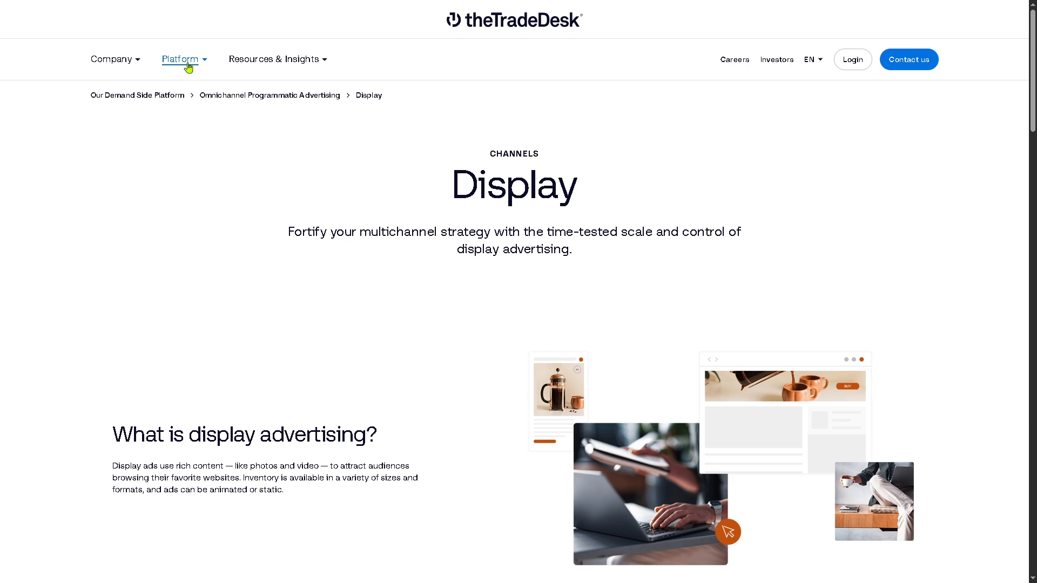
{"action": "left_click", "coordinate": [181, 59]}
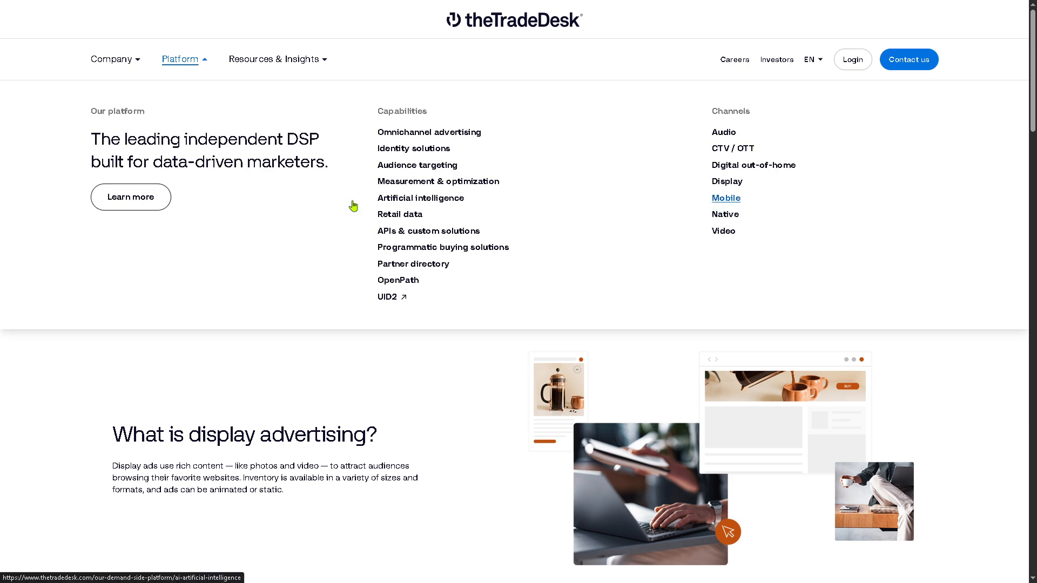
{"action": "left_click", "coordinate": [725, 198]}
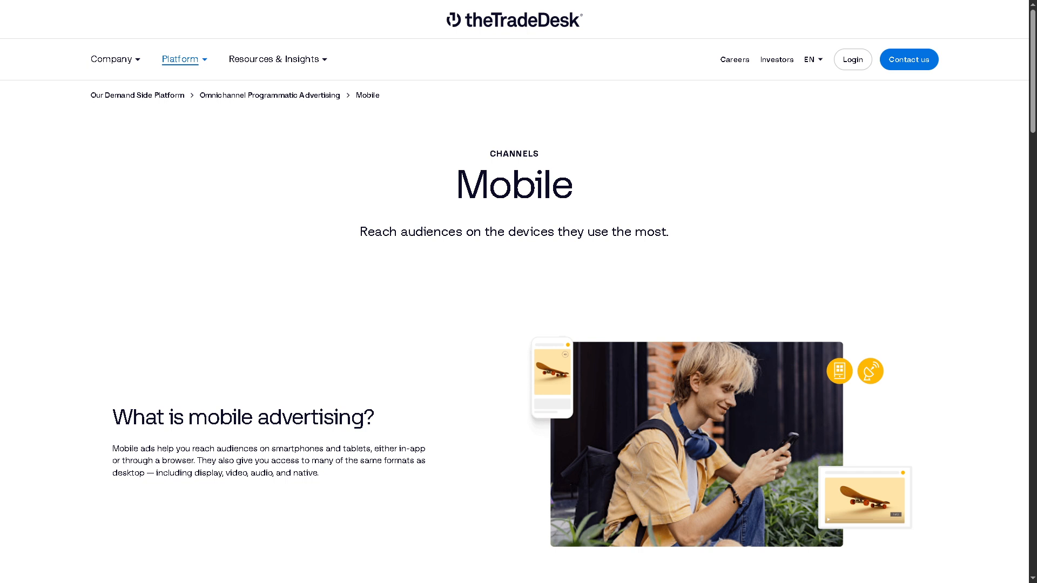
{"action": "mouse_move", "coordinate": [3, 248]}
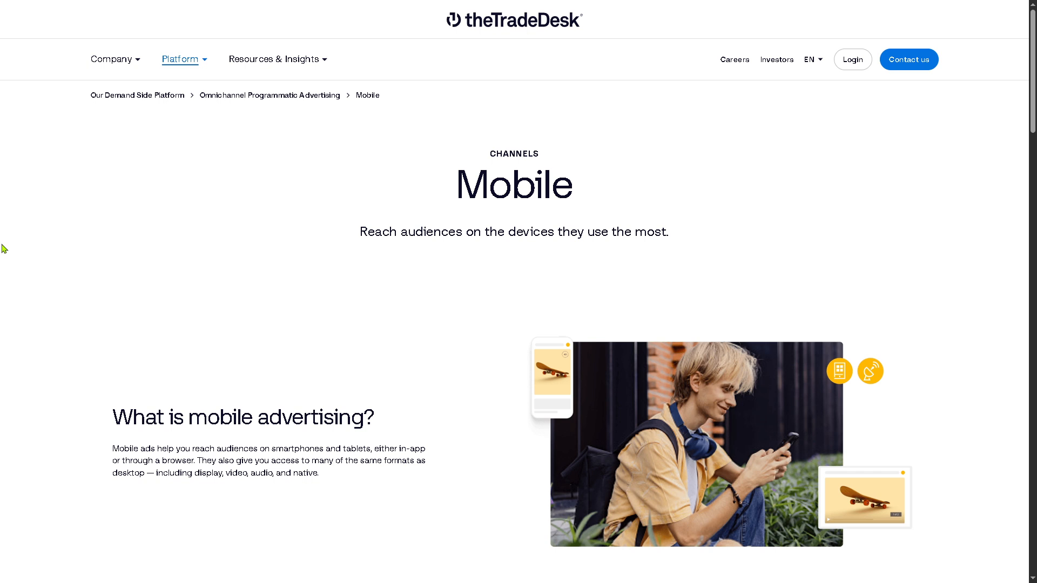
{"action": "mouse_move", "coordinate": [7, 252]}
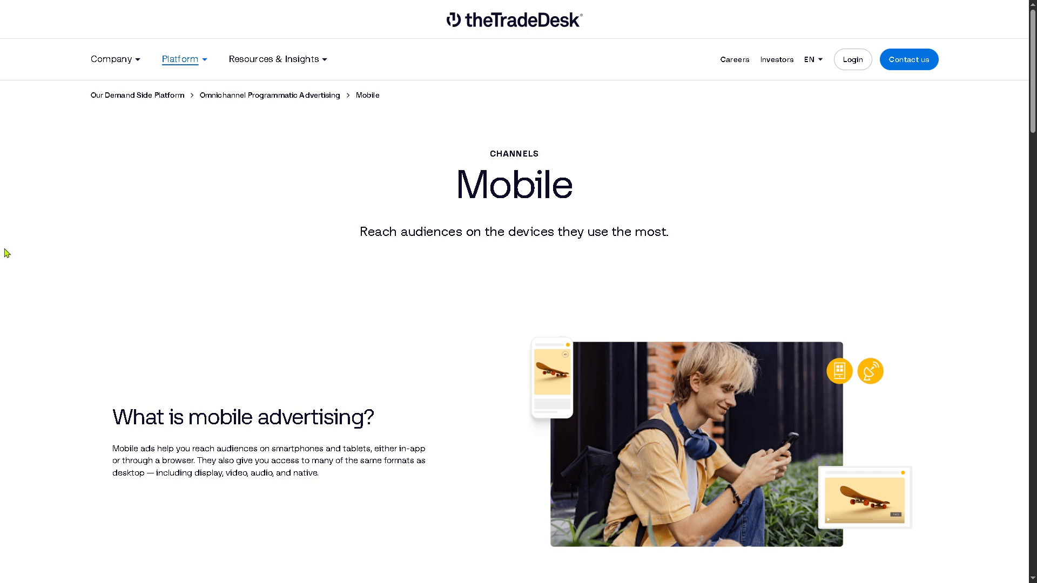
Visit the Native and then the Video channel pages from the Platform menu
{"action": "left_click", "coordinate": [180, 59]}
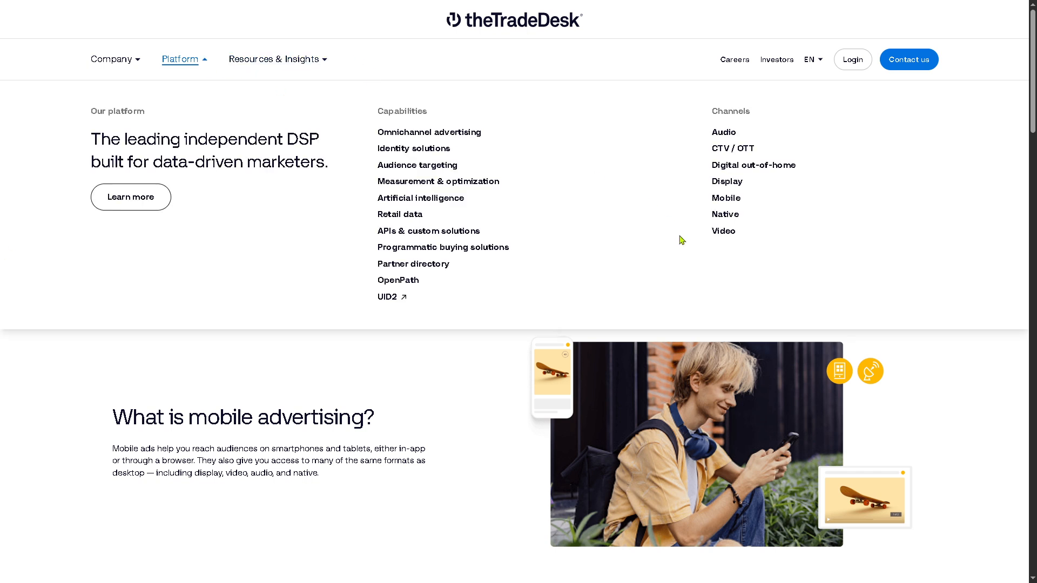
{"action": "left_click", "coordinate": [723, 214]}
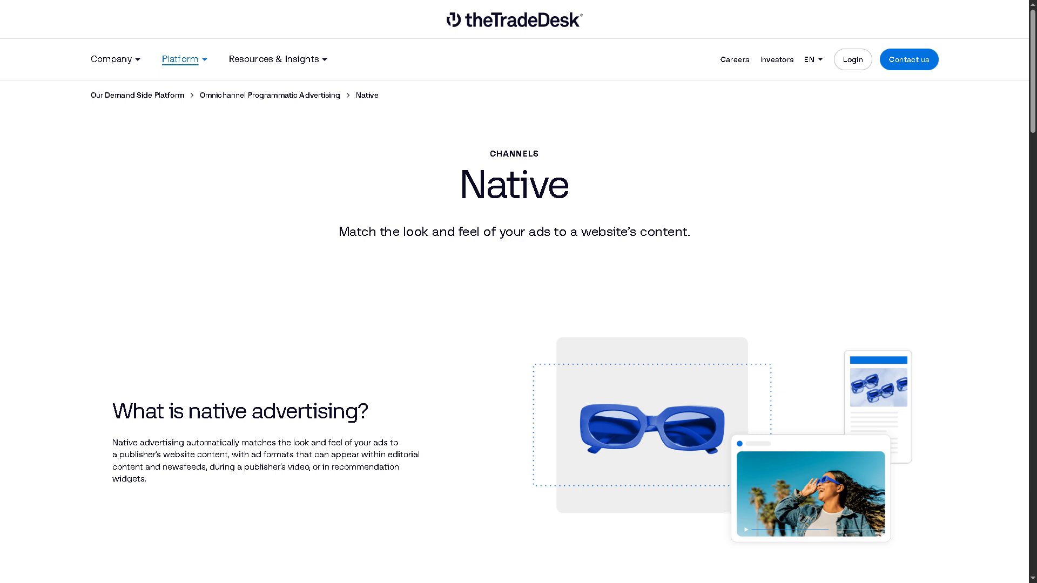
{"action": "left_click", "coordinate": [179, 59]}
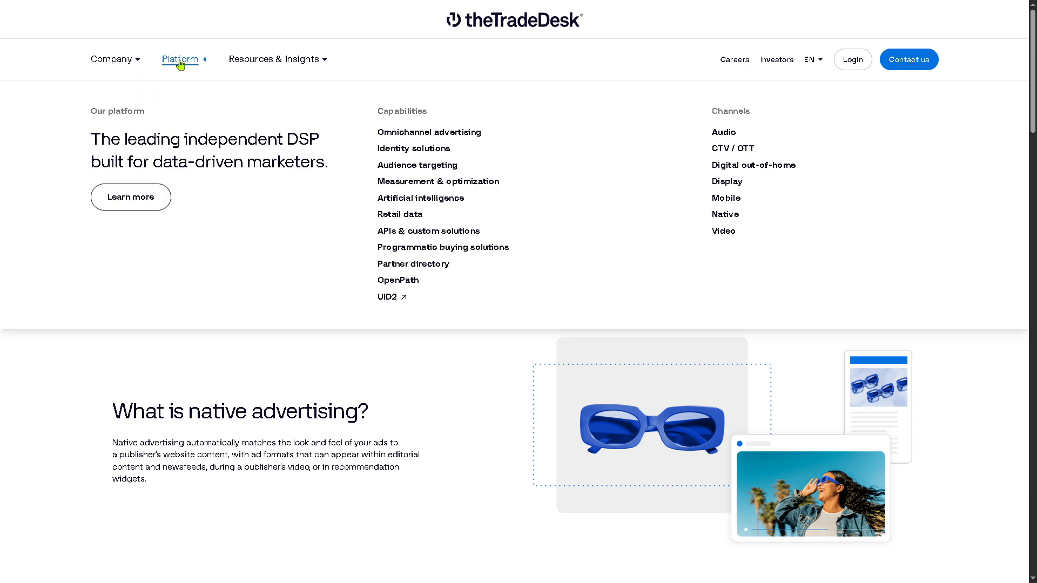
{"action": "left_click", "coordinate": [722, 231]}
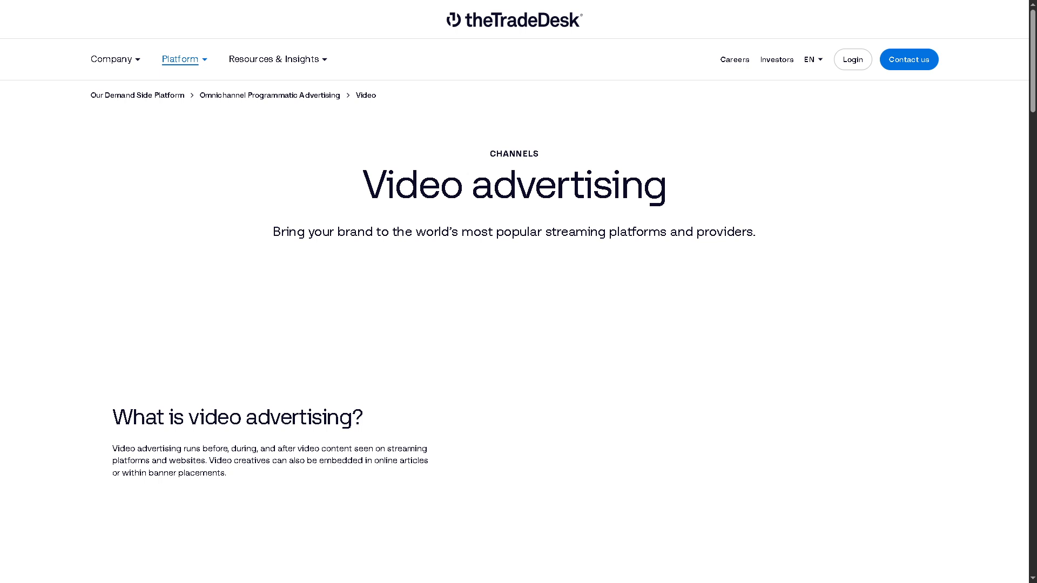